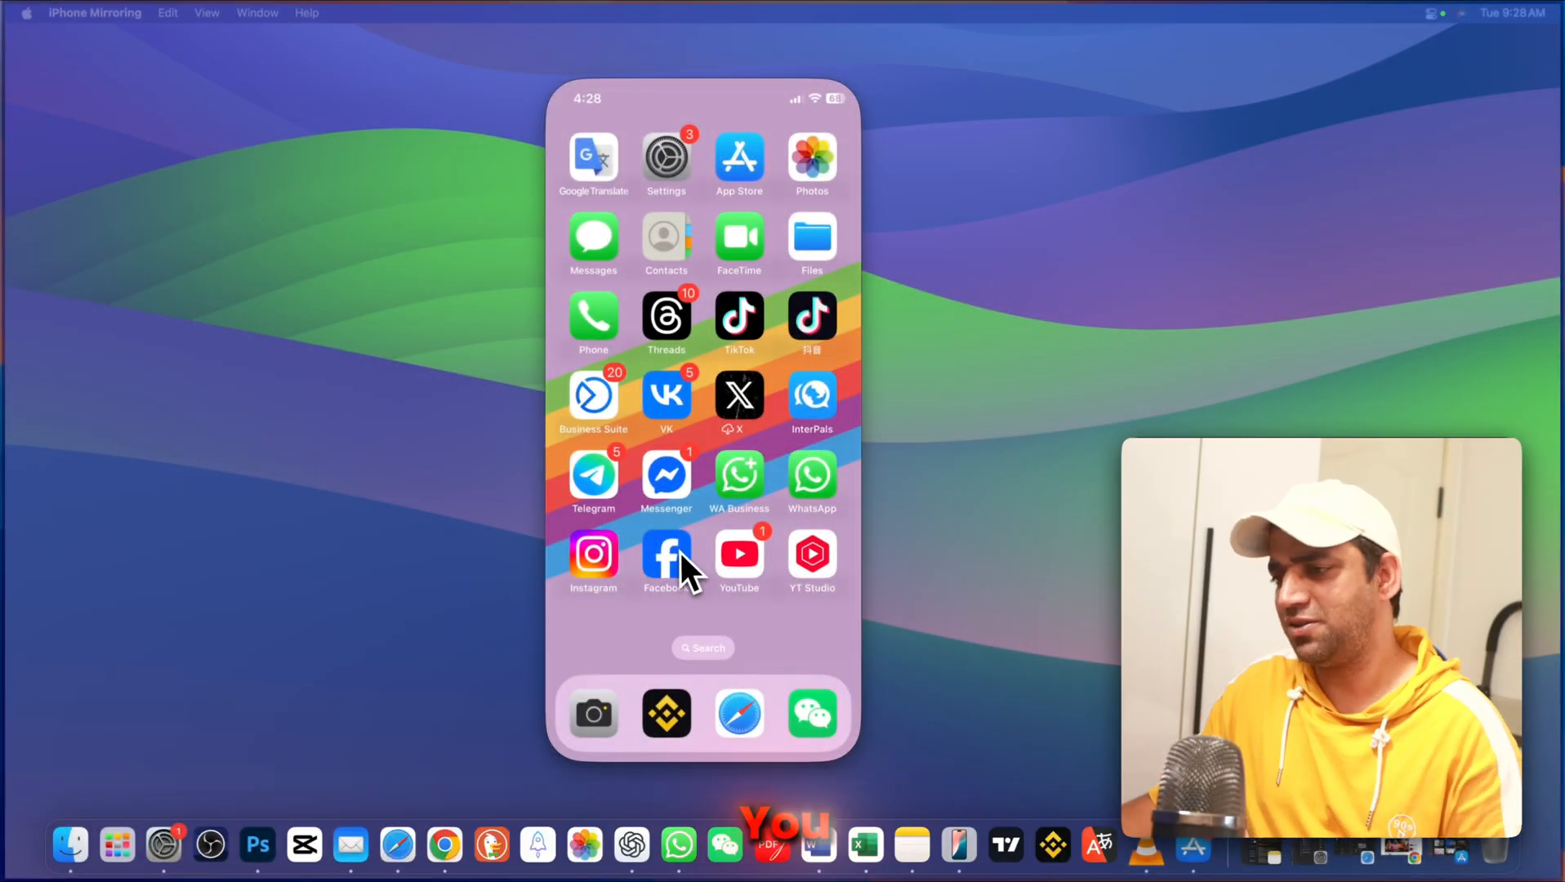
Step: Search the App Store for 'instagram' and view Mac Apps results, which lack Instagram
click(666, 555)
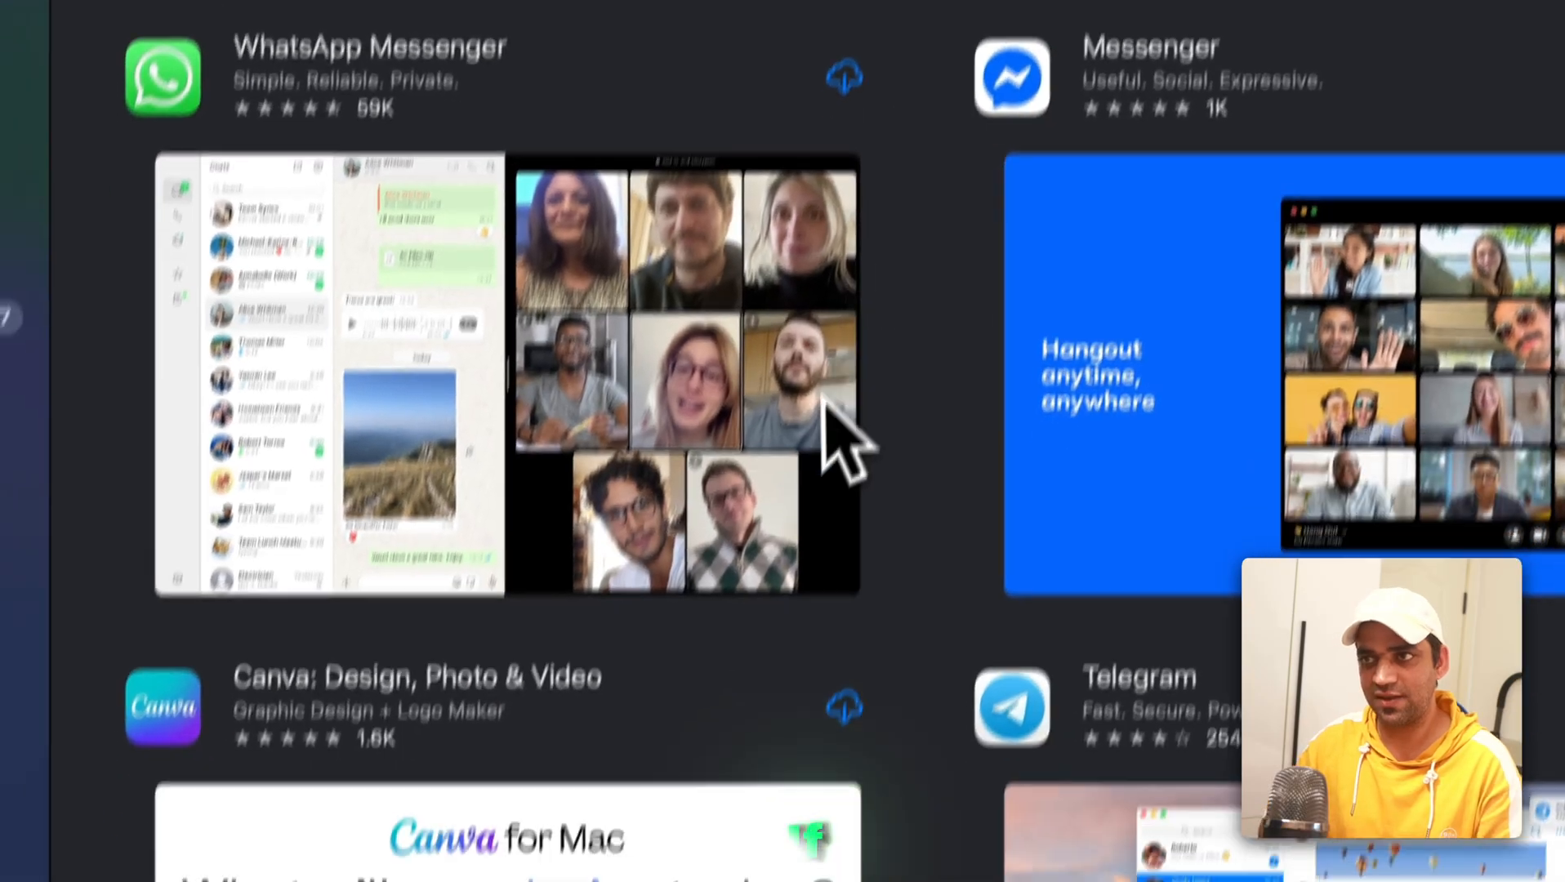
click(129, 104)
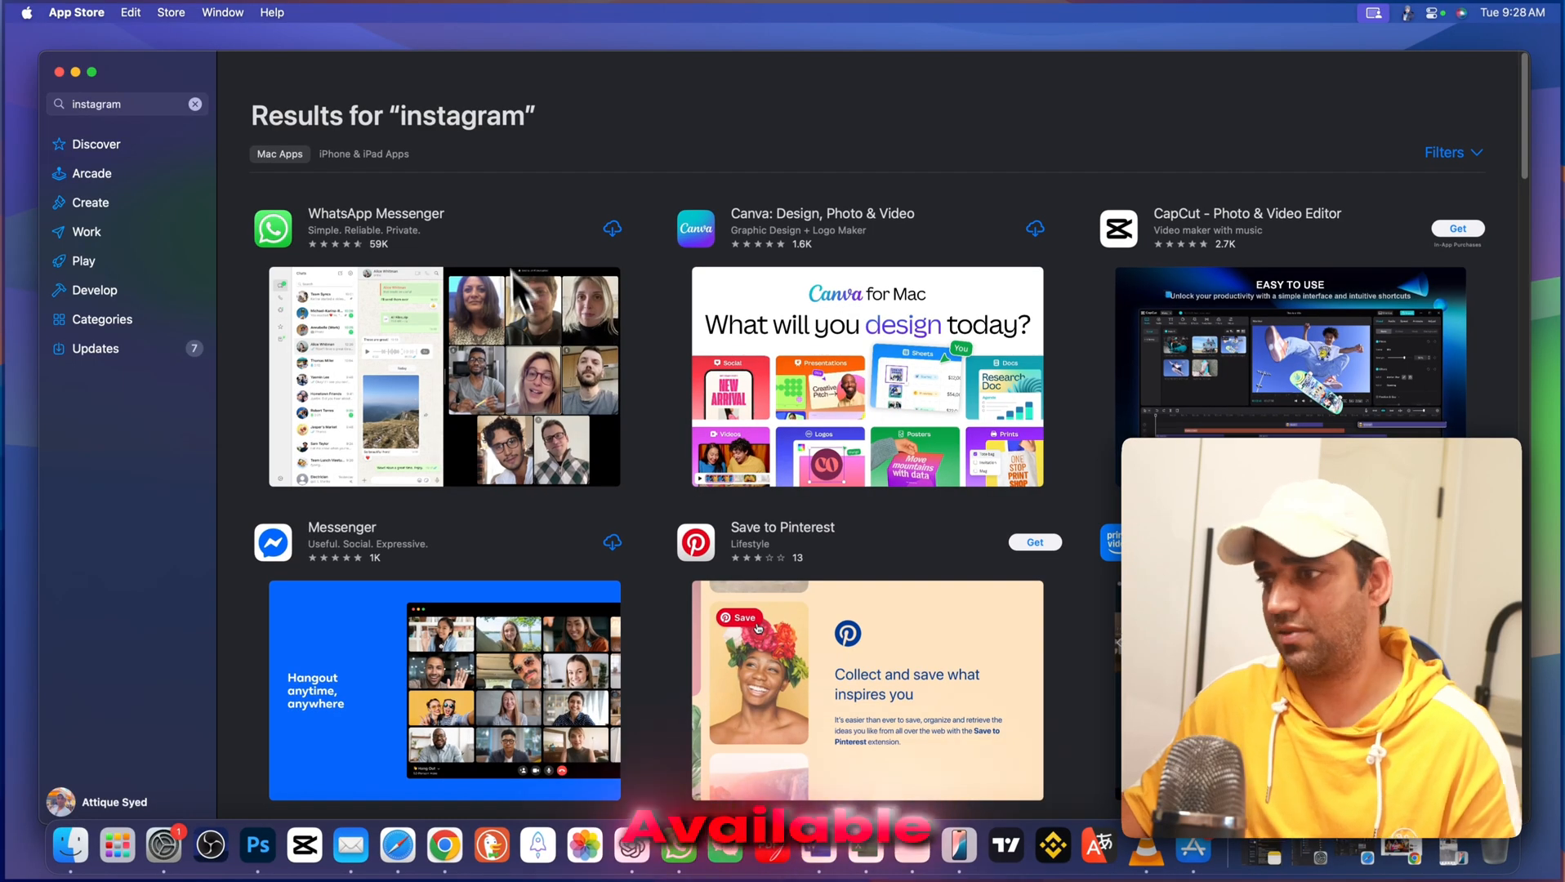
Step: Launch the Facebook web app from Launchpad to show the logged-in news feed
click(113, 846)
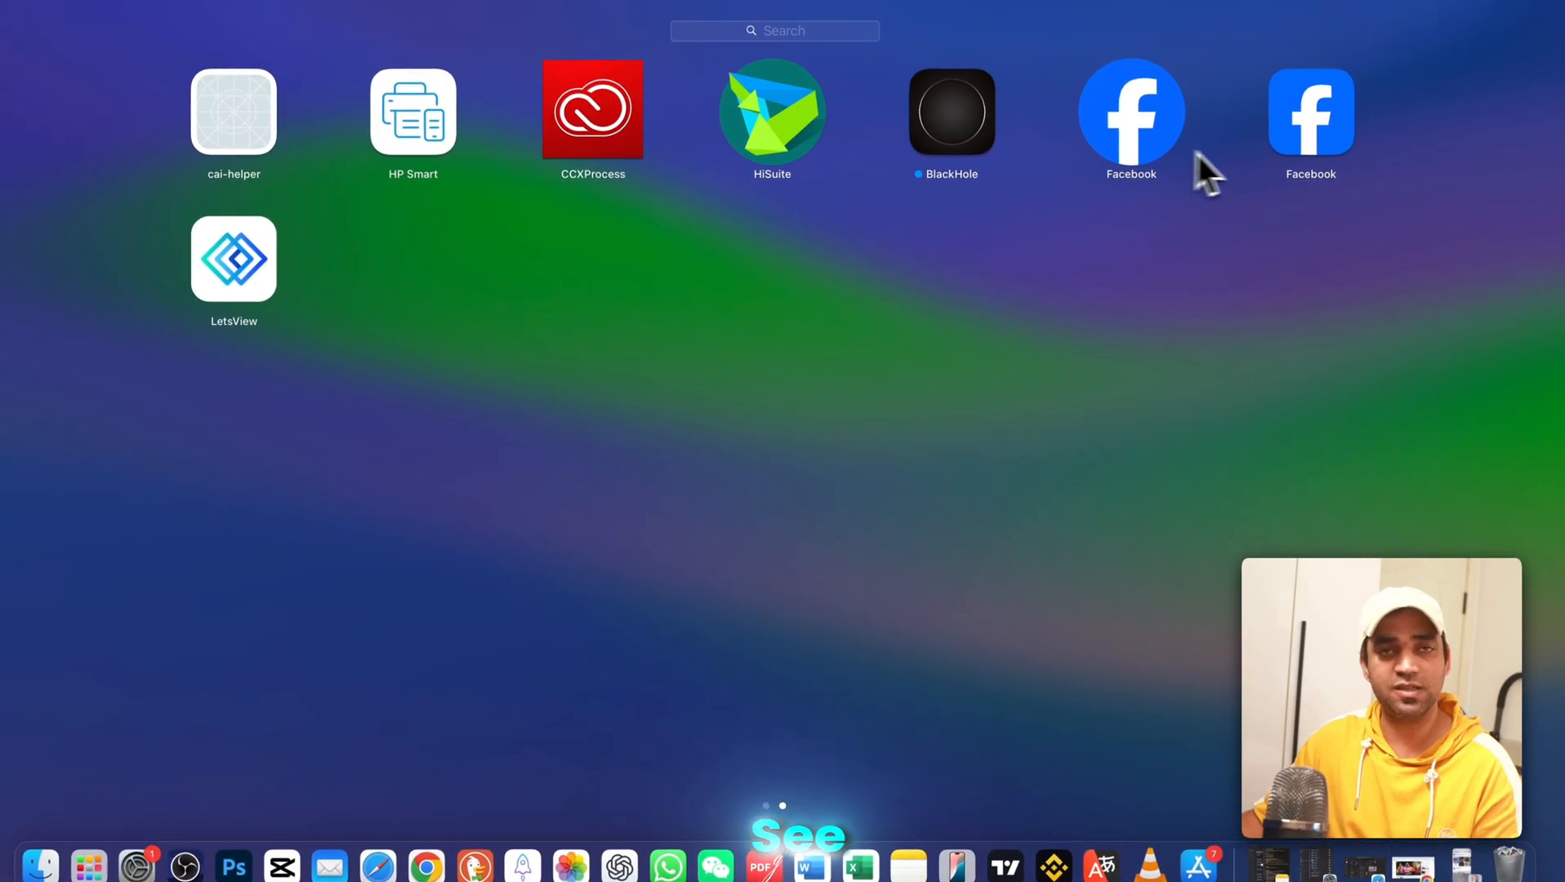
click(1130, 110)
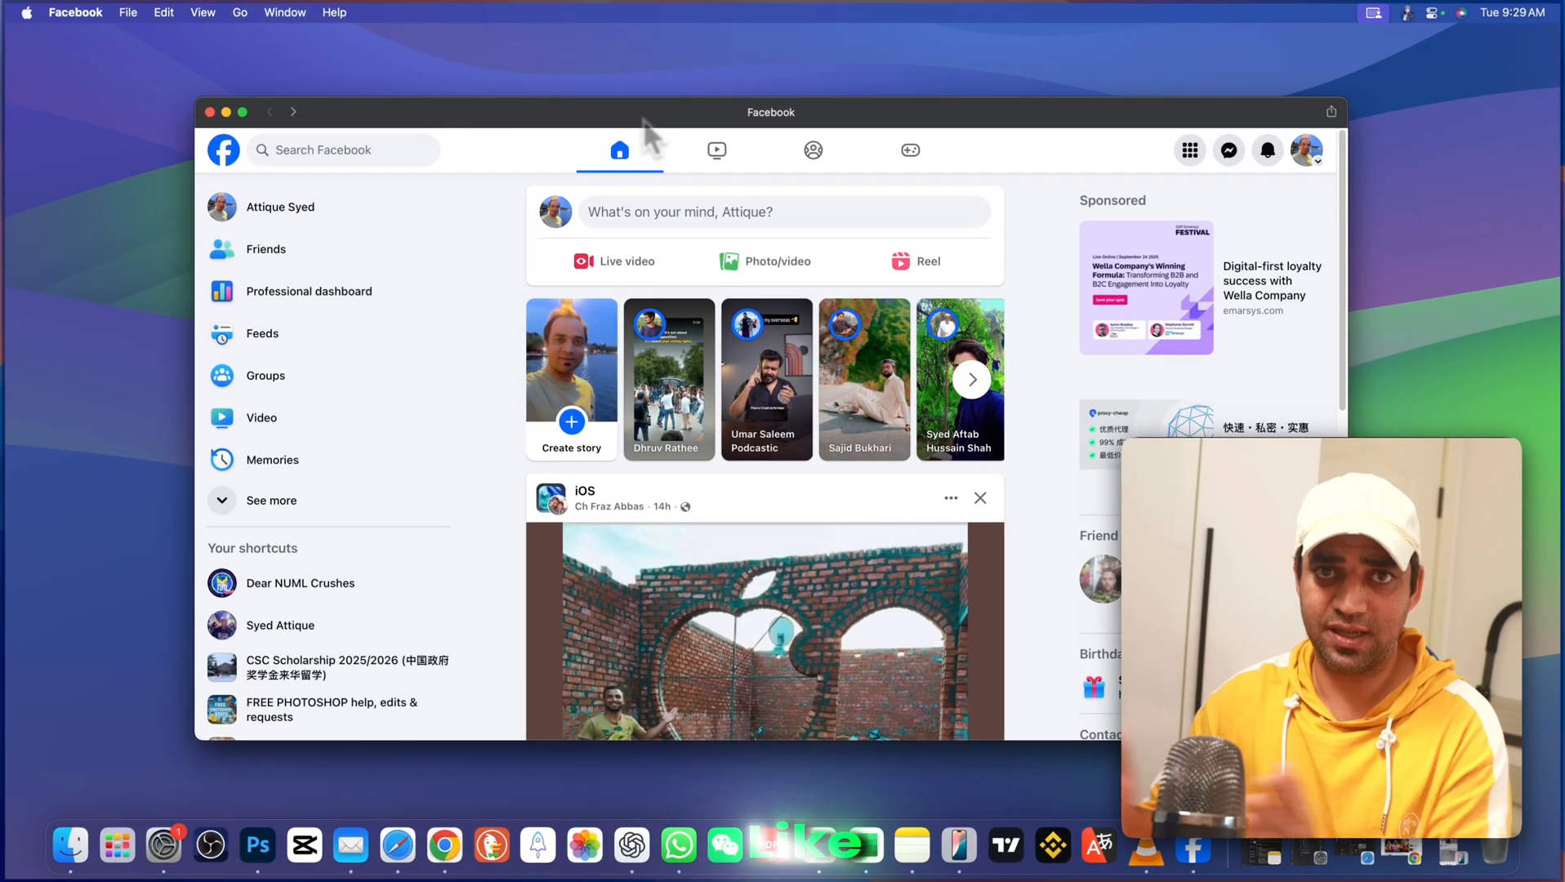
mouse_move(647, 130)
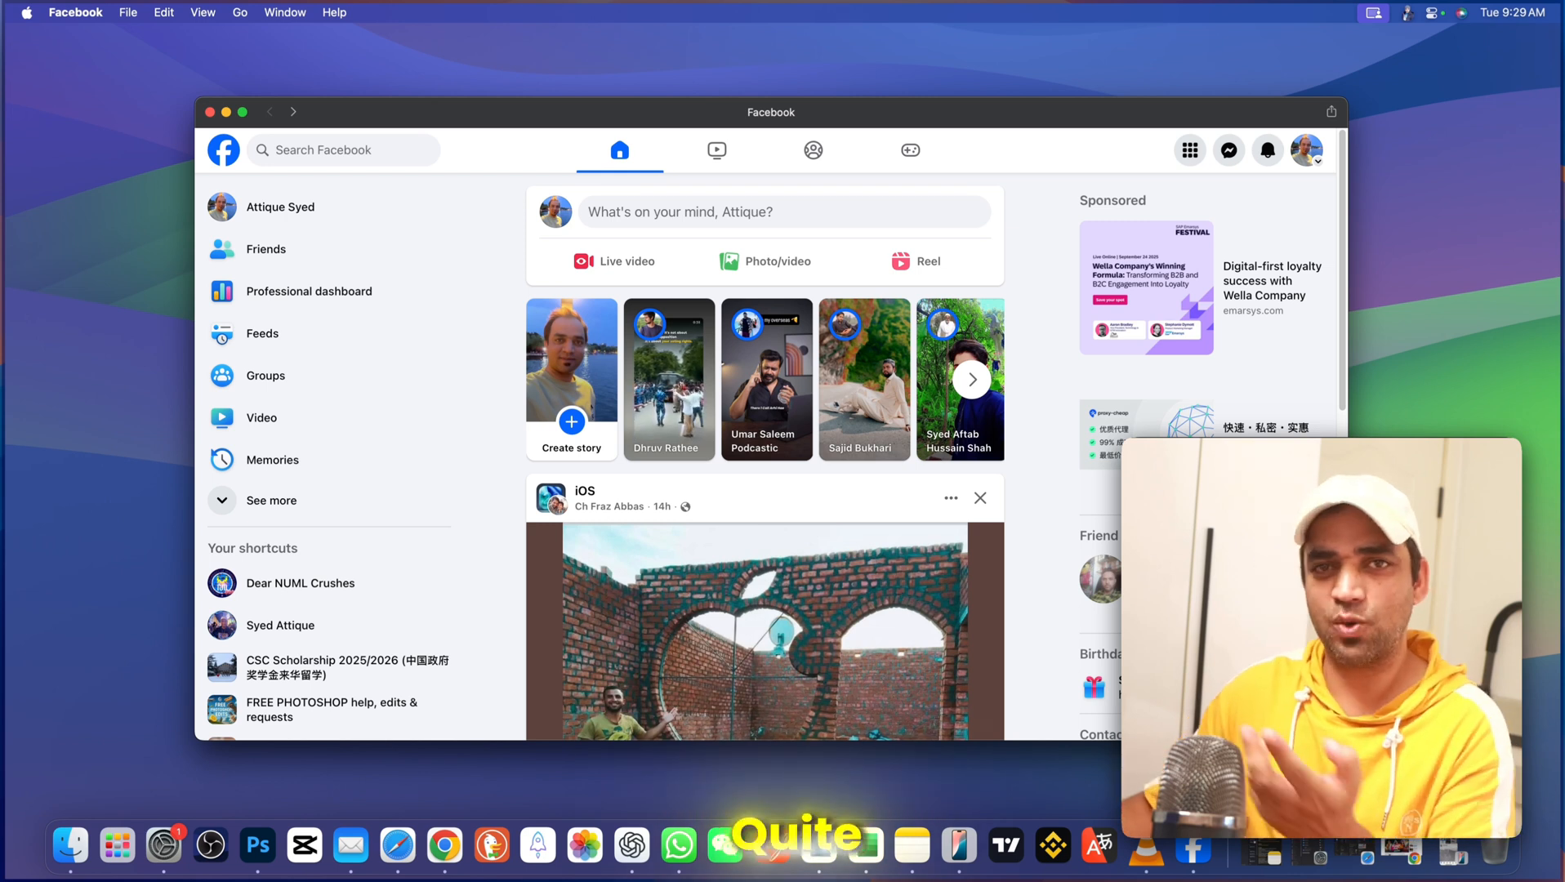
mouse_move(644, 135)
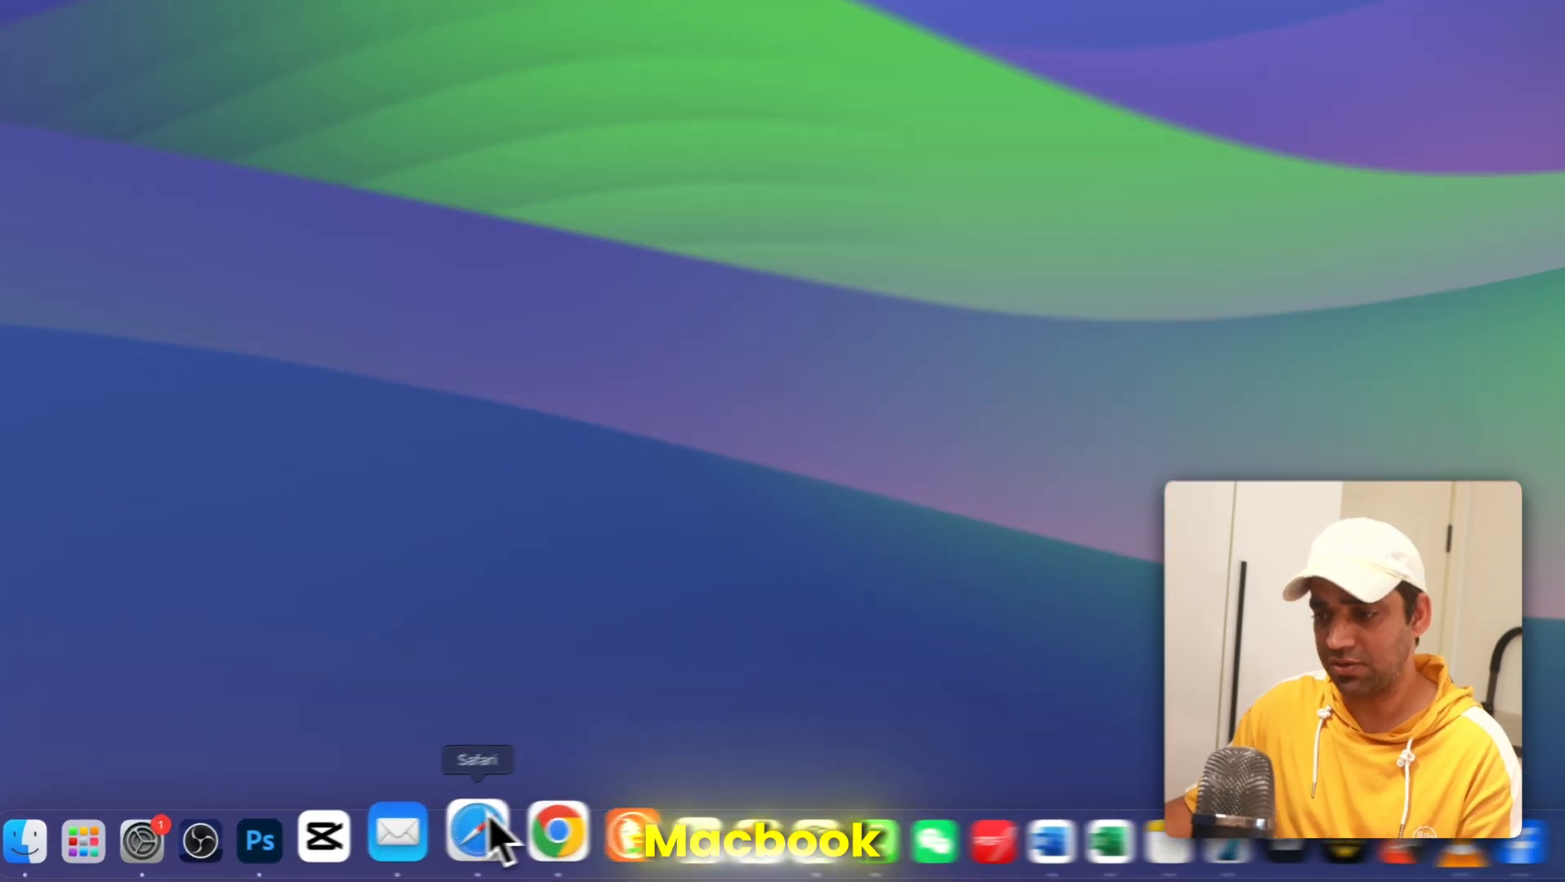
Step: Open Safari from the Dock and load the logged-in instagram.com home feed
click(477, 837)
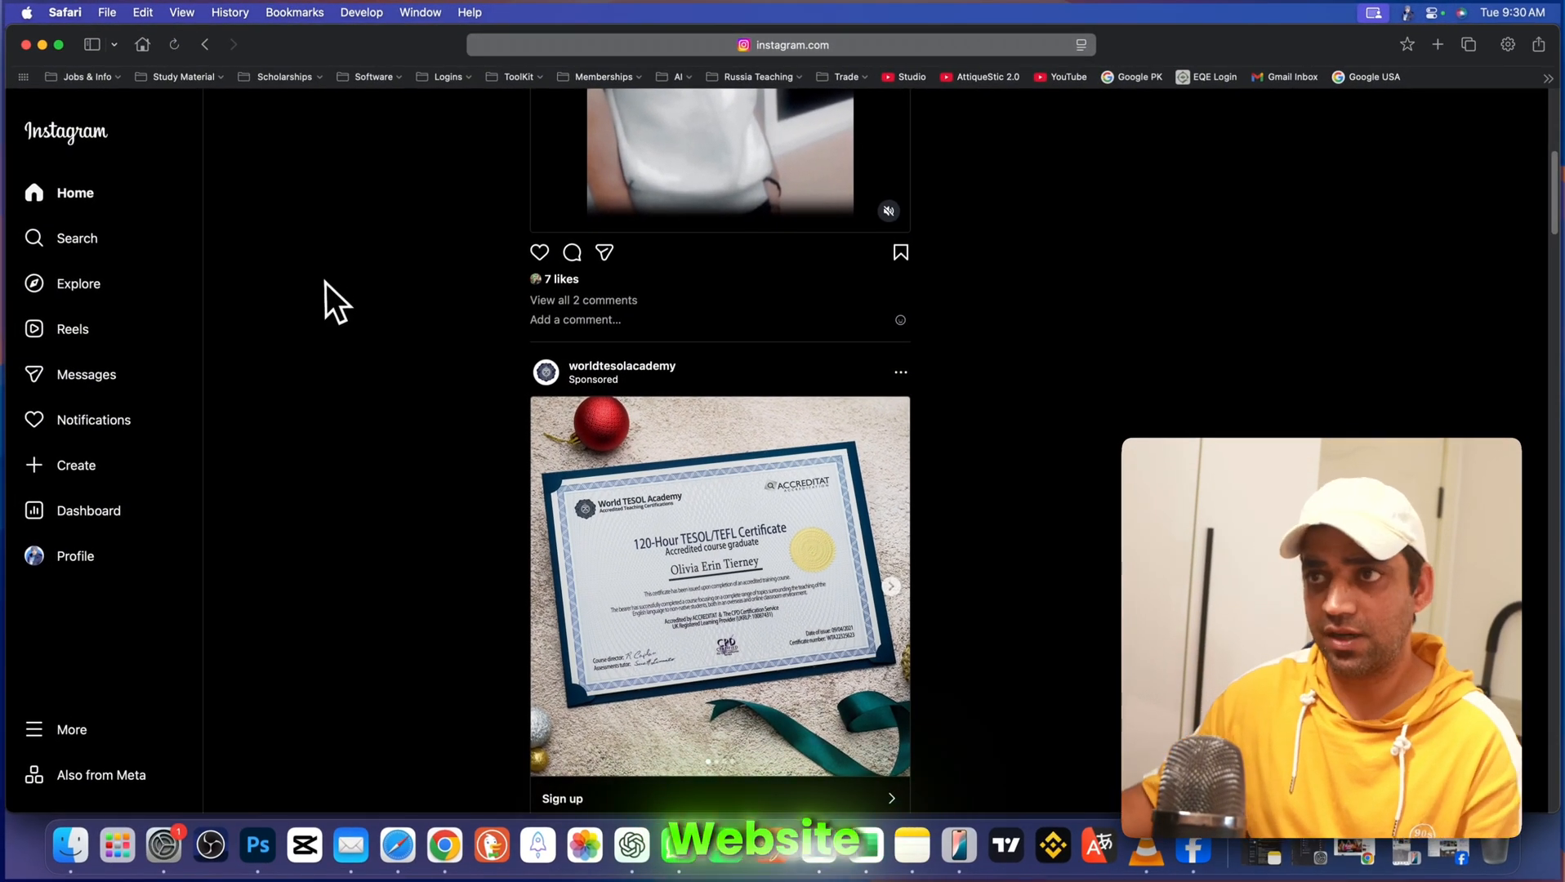
click(106, 12)
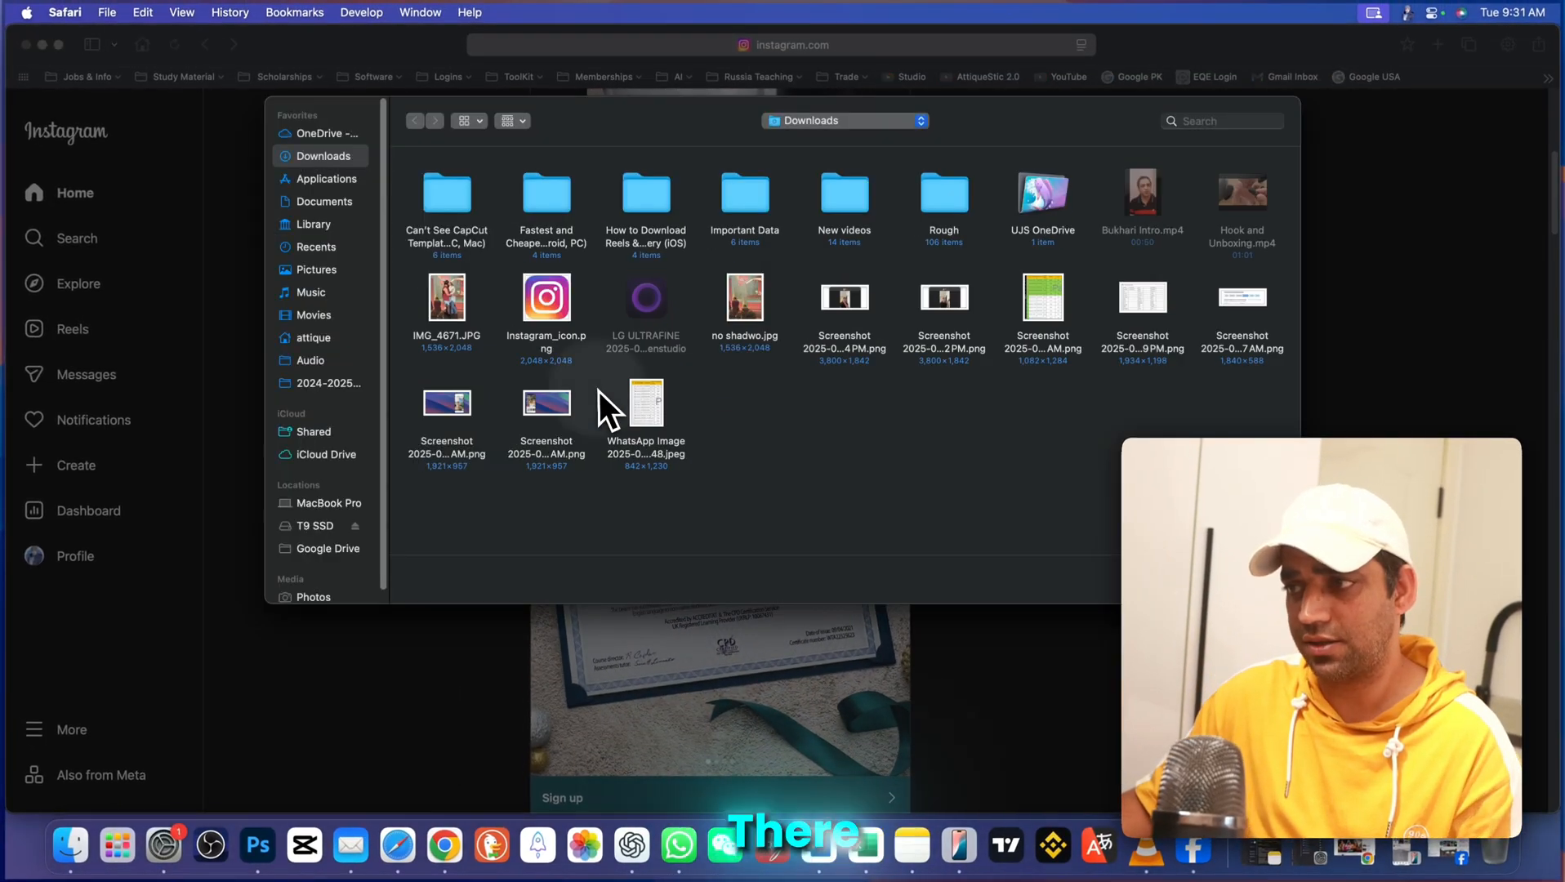
mouse_move(1028, 548)
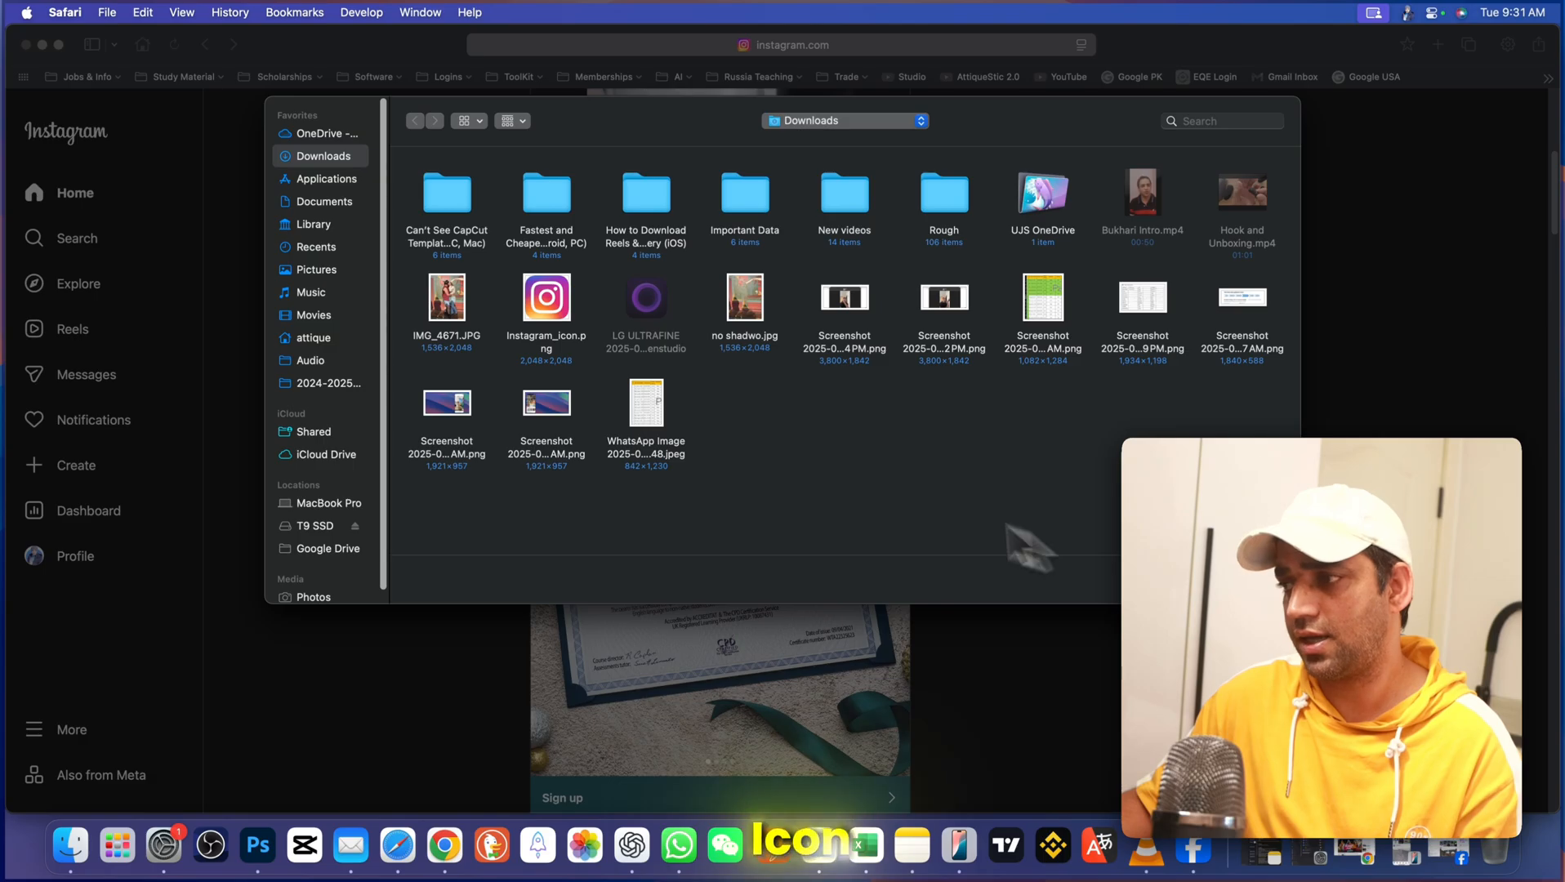
mouse_move(898, 444)
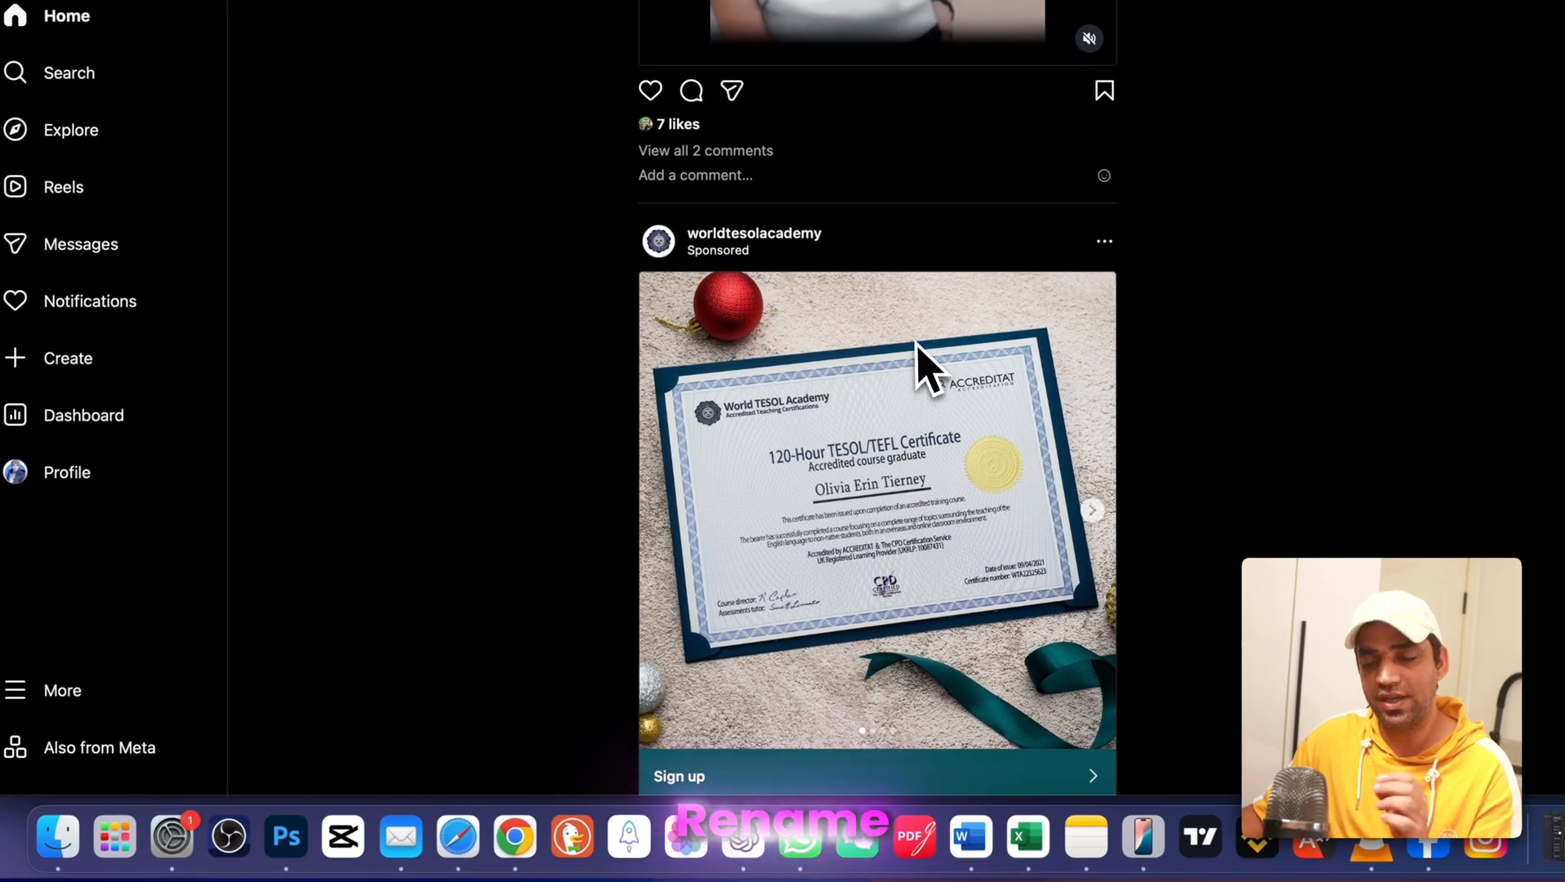
Step: Launch the Instagram web app from Launchpad, scroll its feed, and start a new post
click(140, 828)
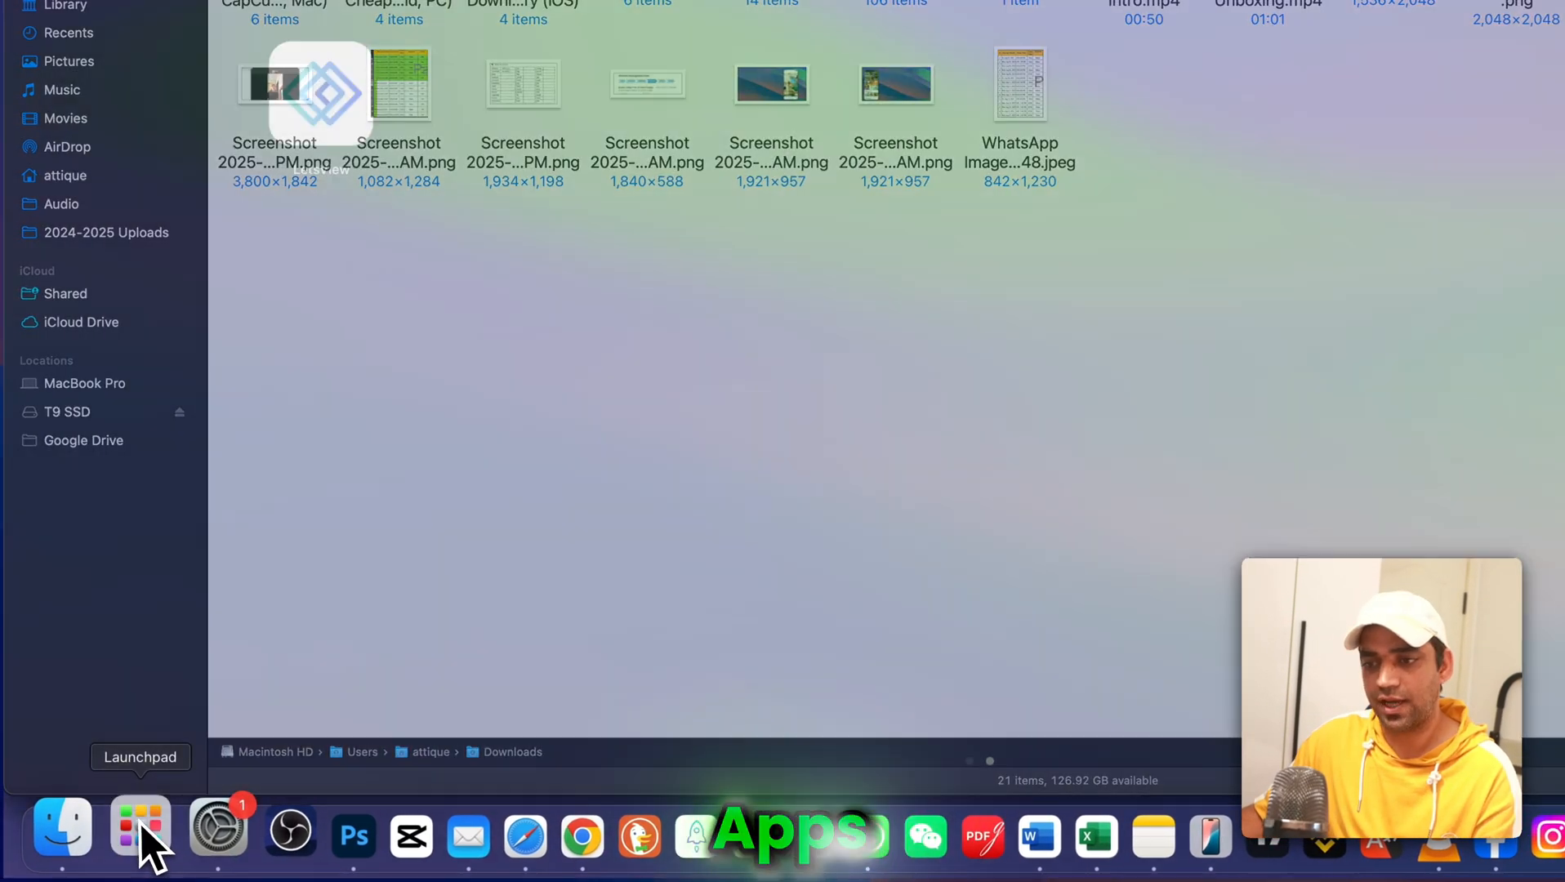
click(139, 824)
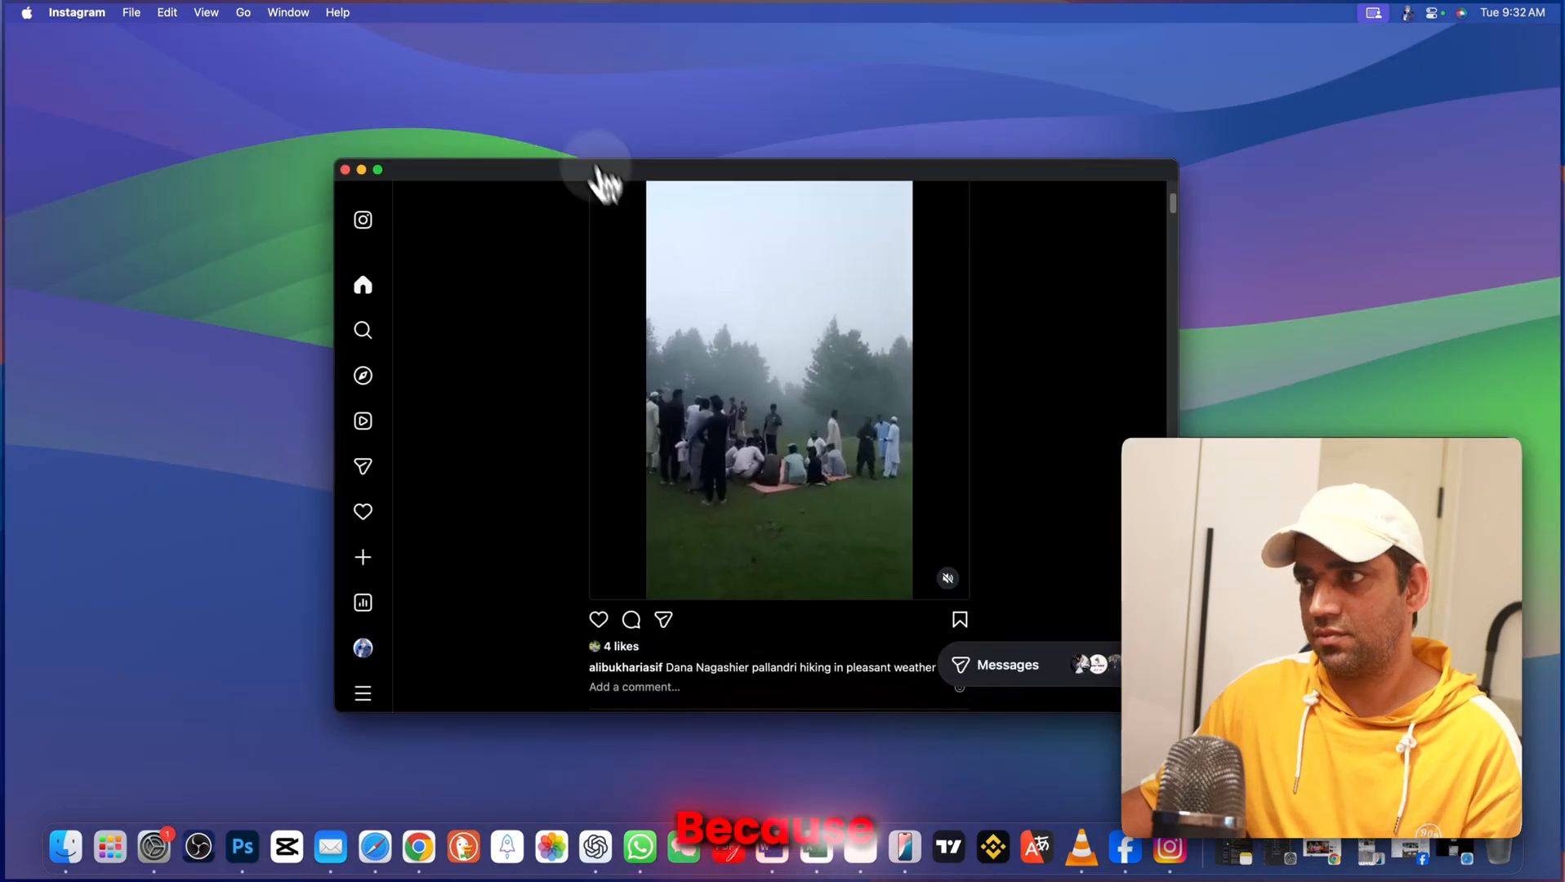
scroll(up, 3)
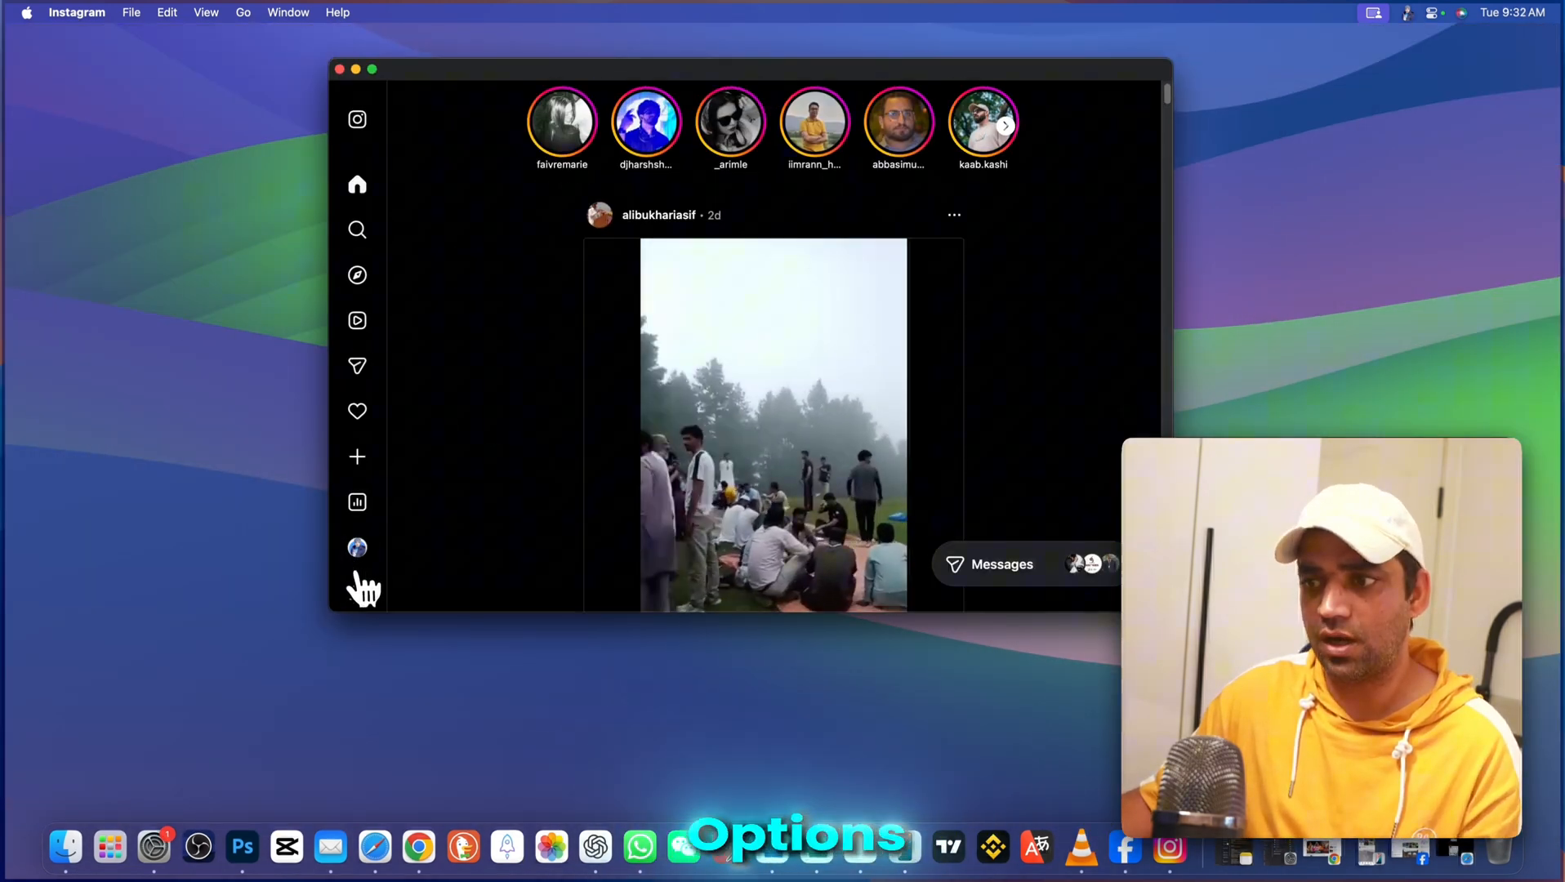
scroll(down, 3)
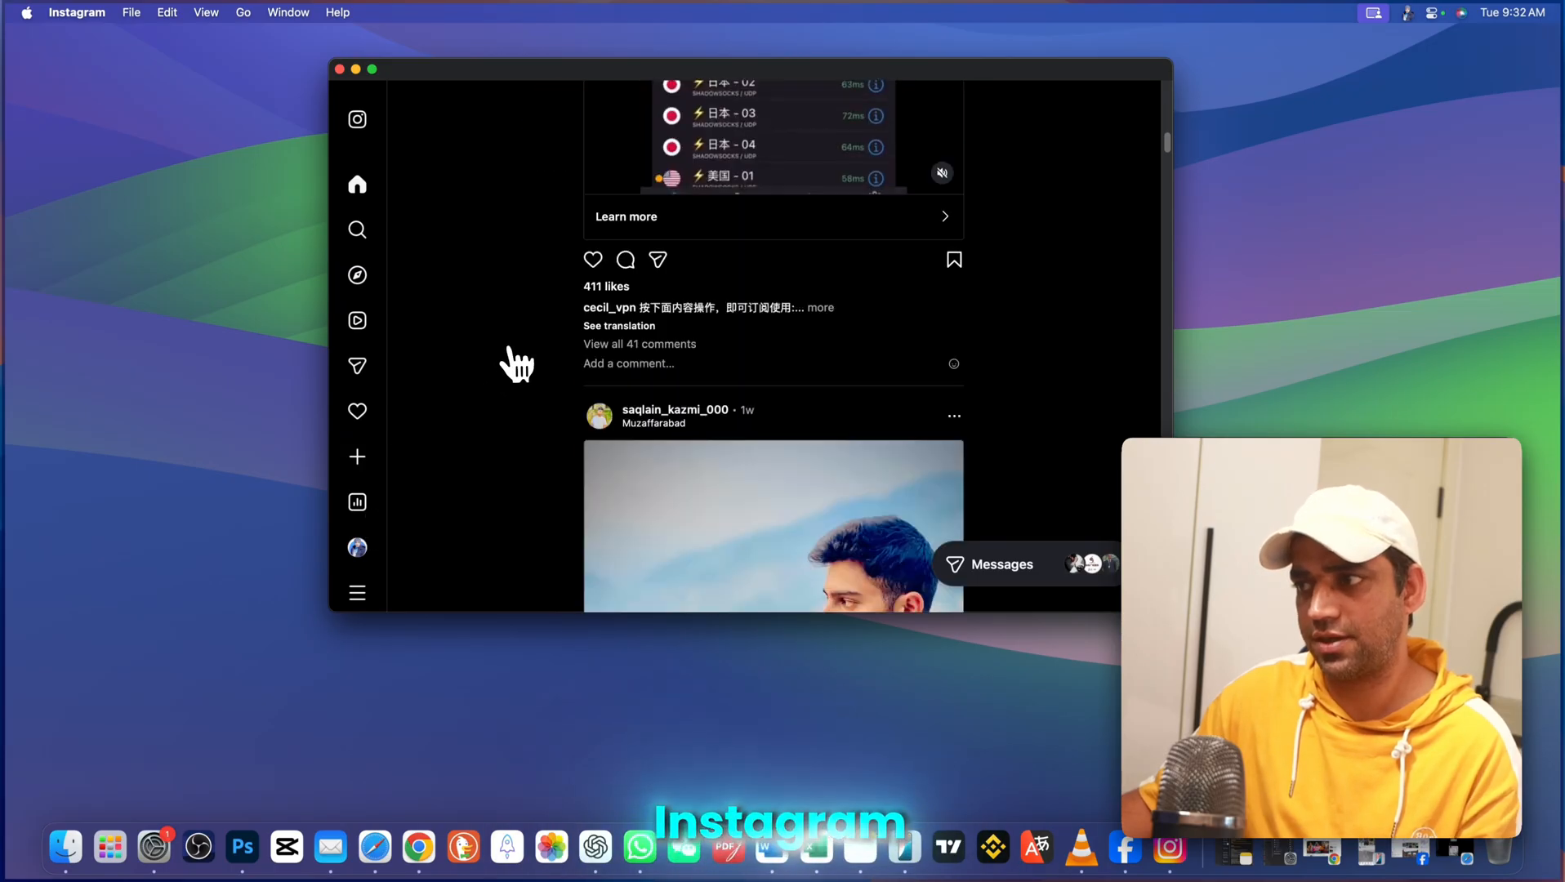
click(372, 68)
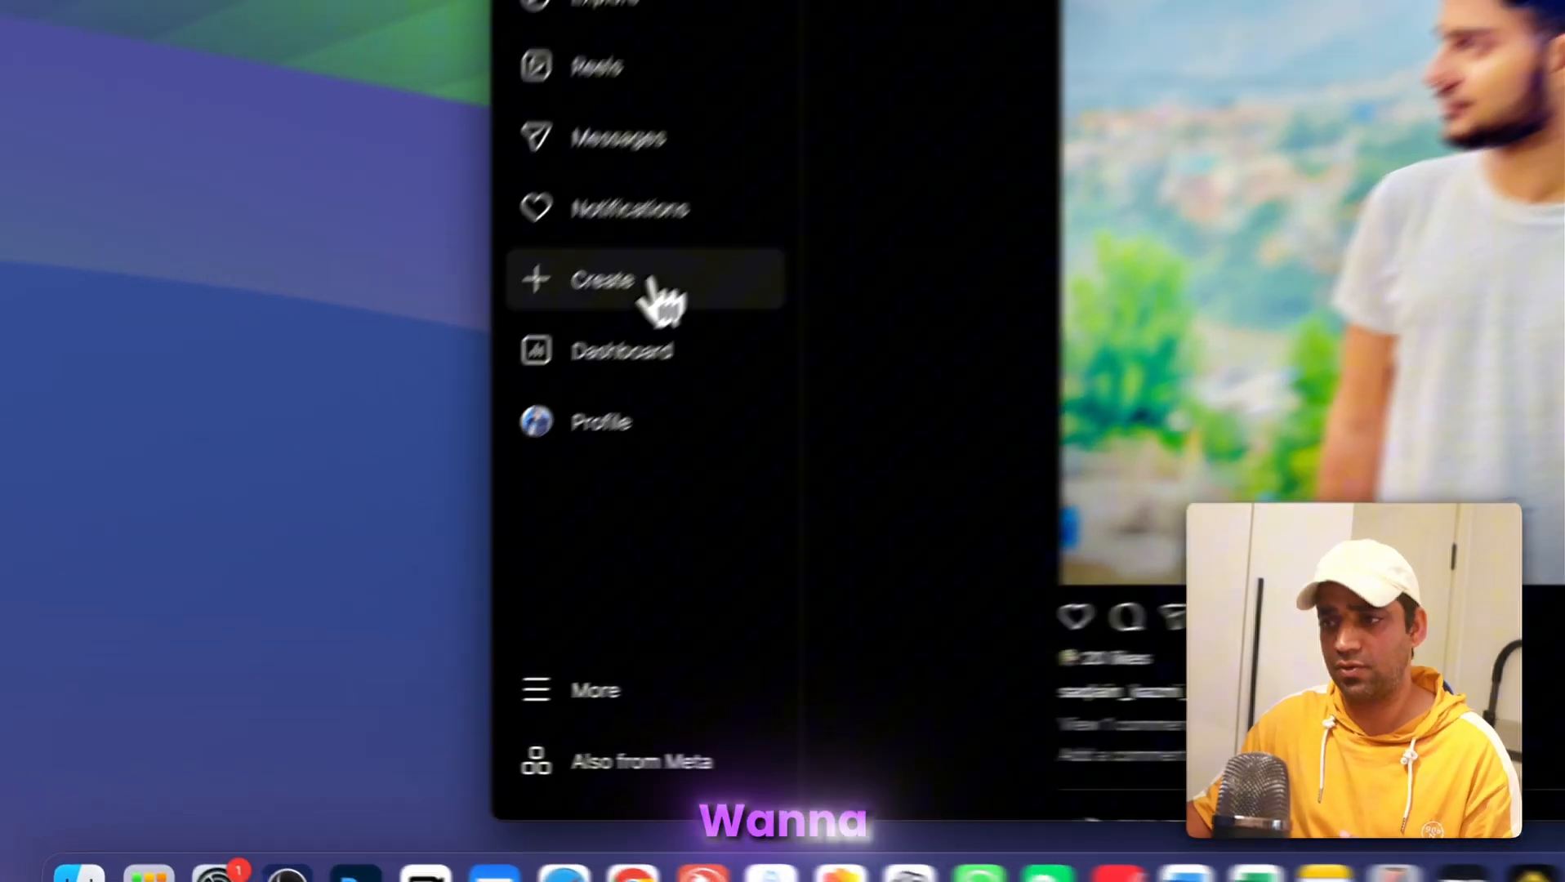
click(602, 279)
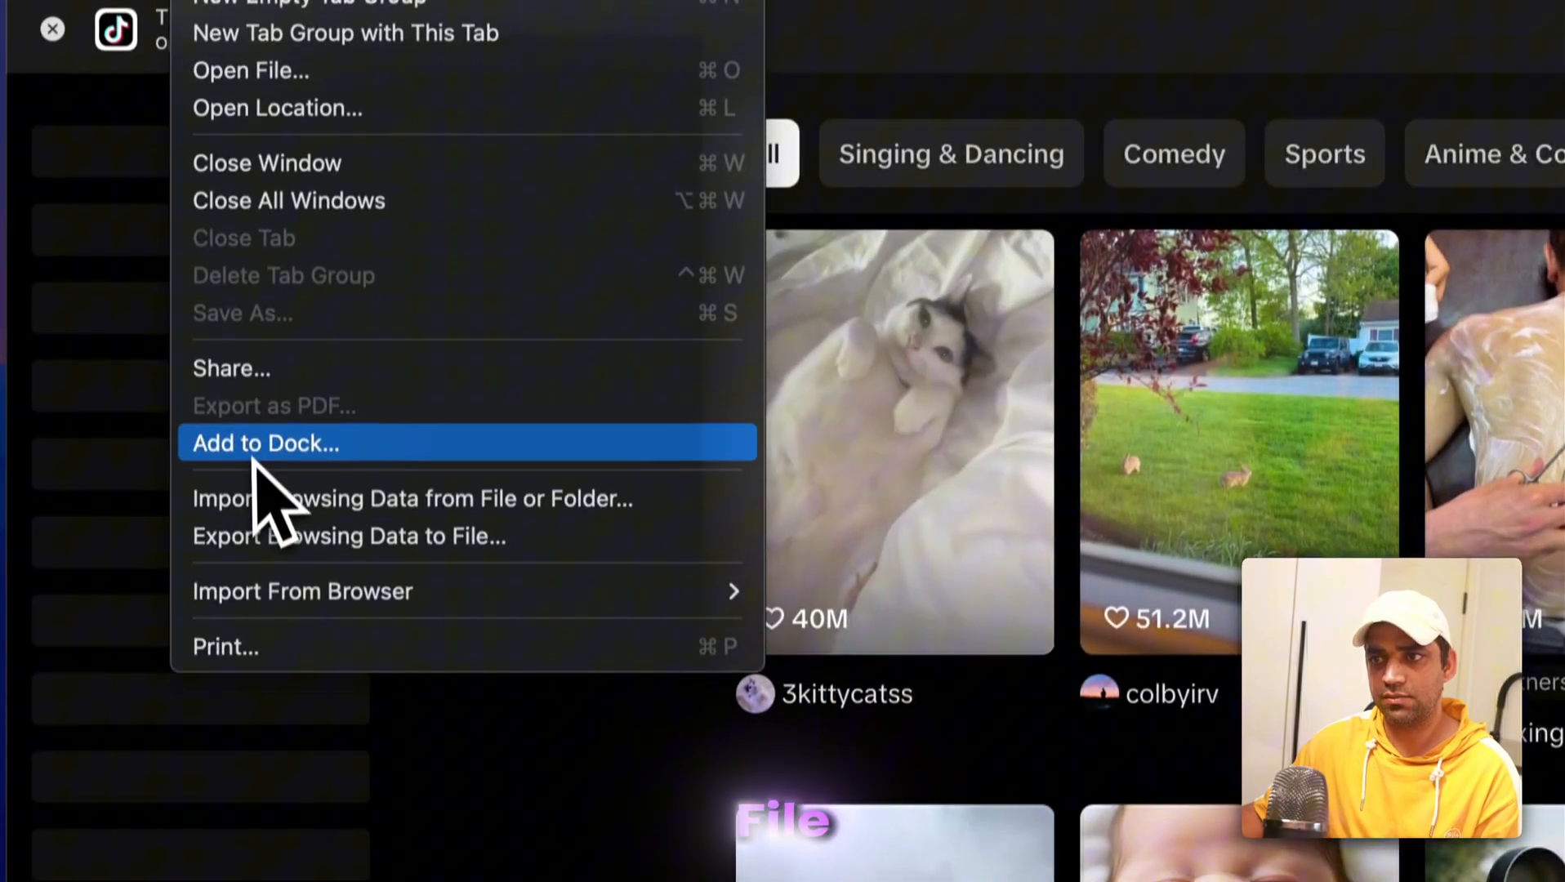
Step: Add tiktok.com to the Dock as a web app via File > Add to Dock
click(265, 443)
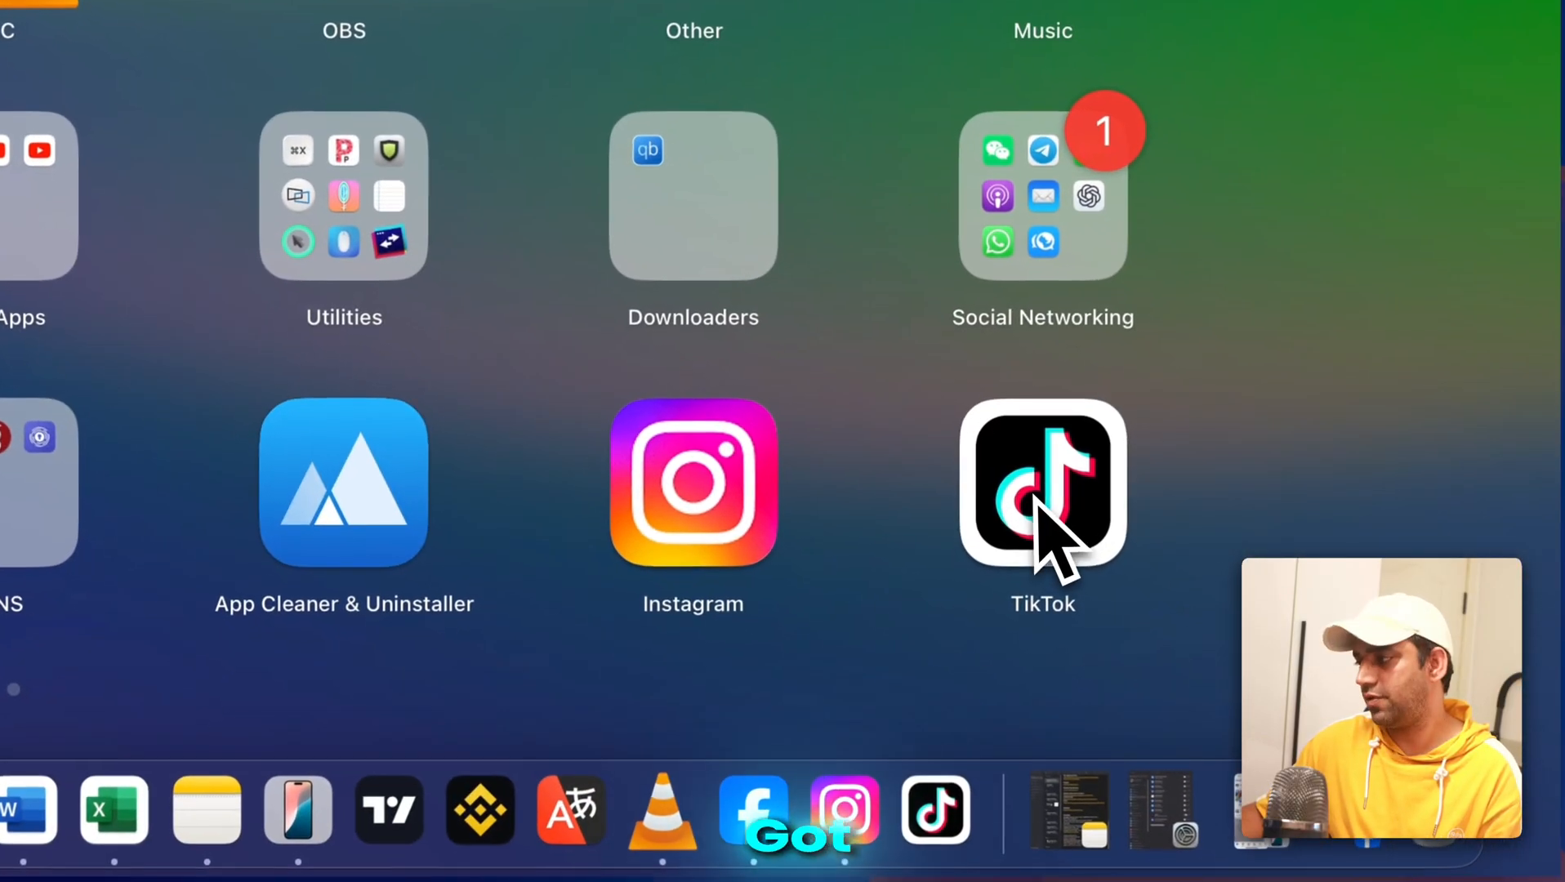
Step: Launch the TikTok web app from Launchpad so it plays its video feed
click(1042, 484)
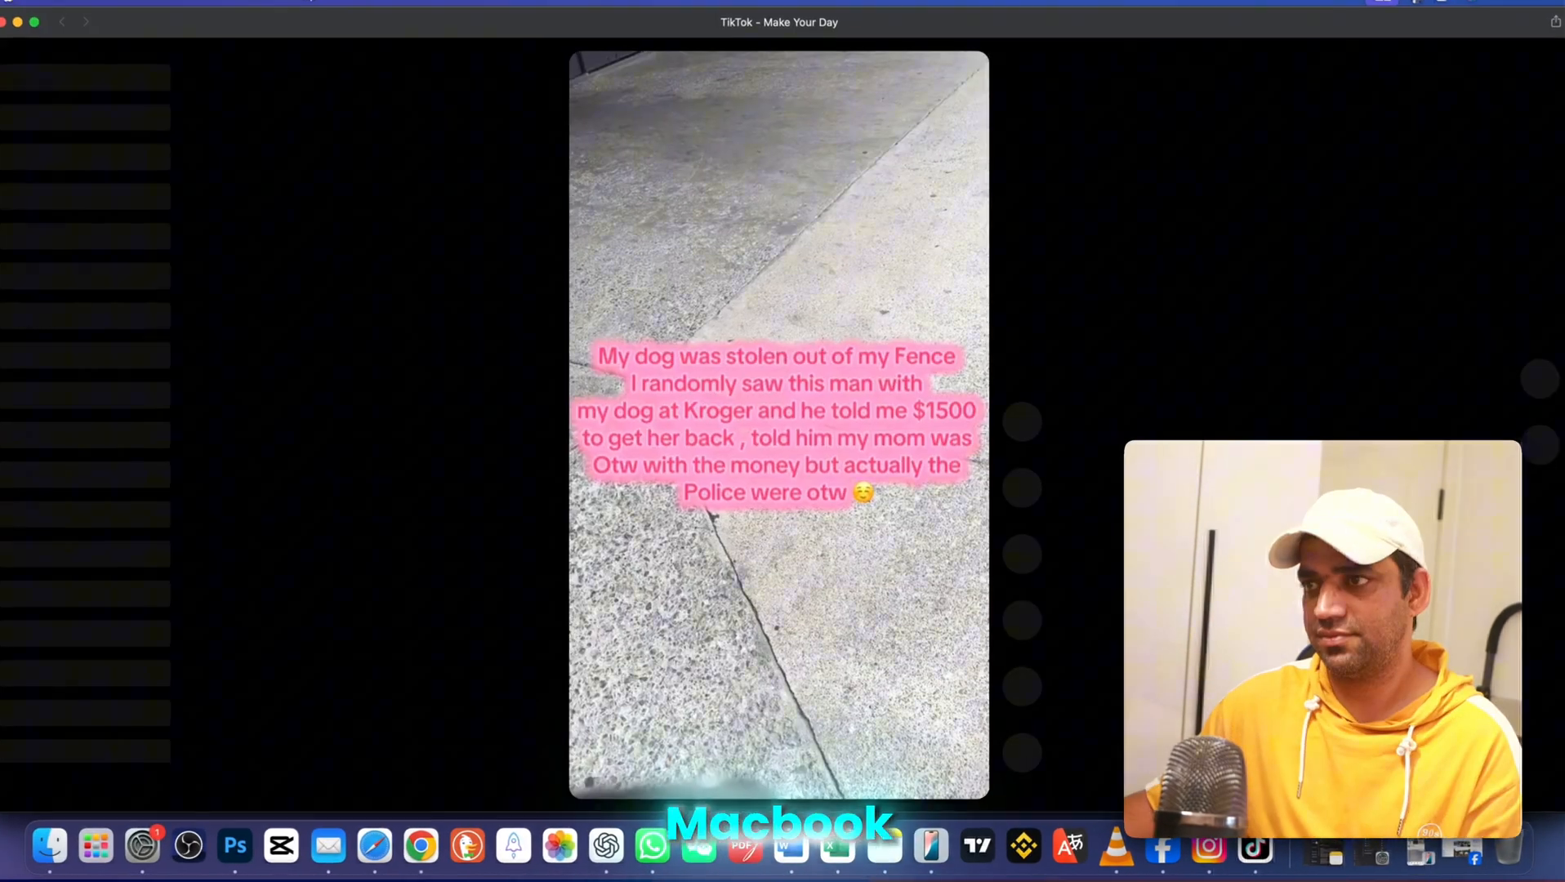